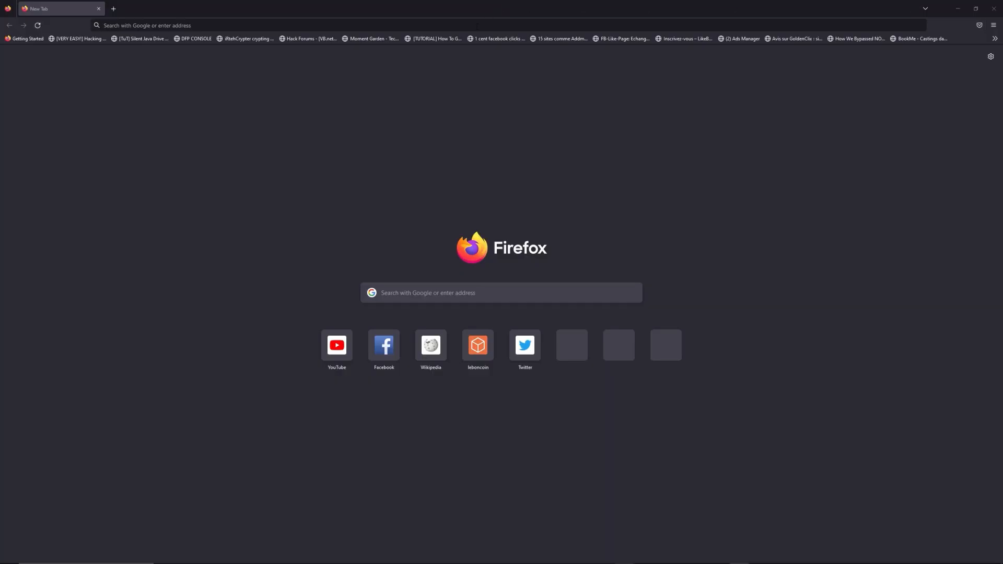
# Enter freewebtools.com/192.168 in the Firefox address bar
pyautogui.write('freewebtools.')
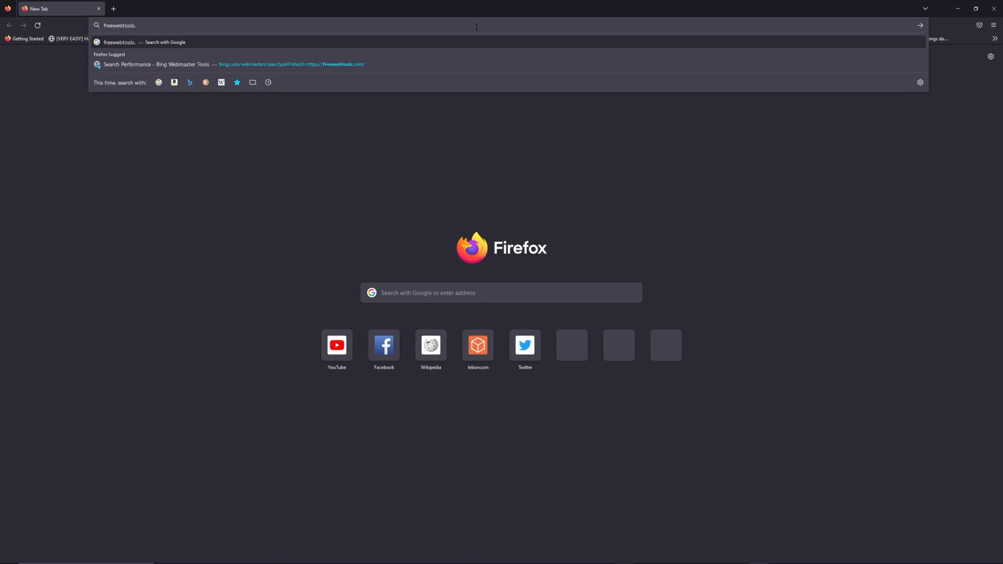
pyautogui.write('com')
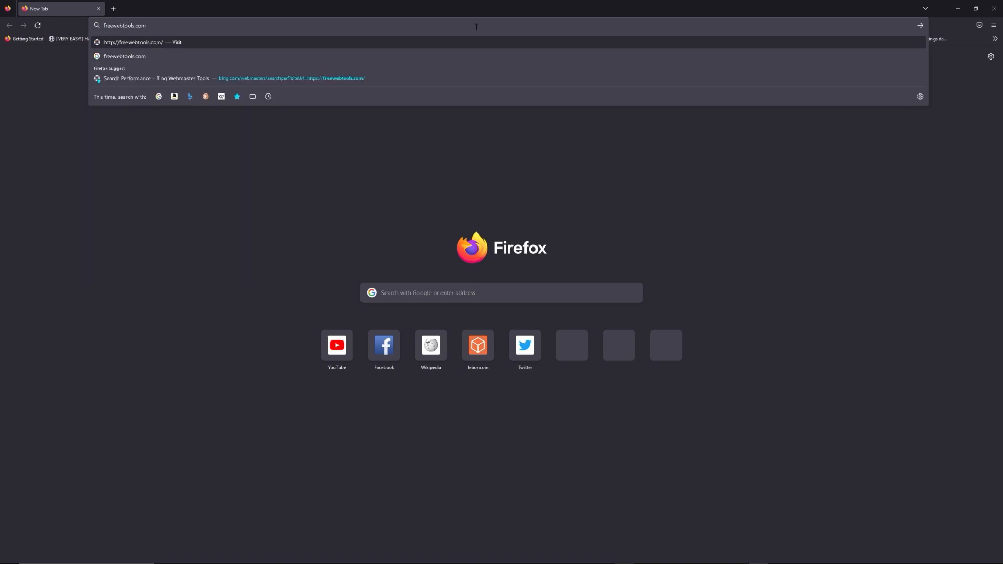
pyautogui.write('/192.168')
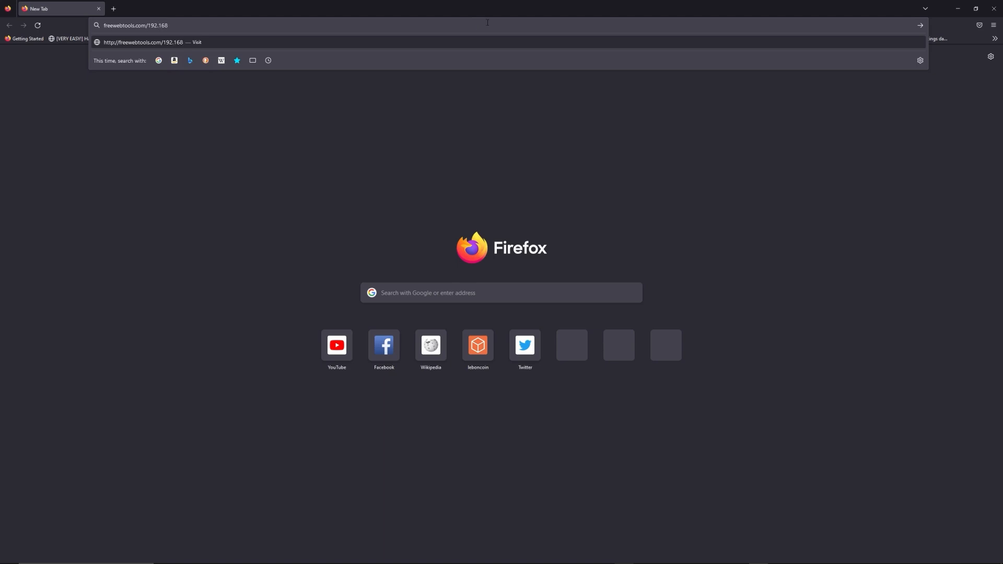
pyautogui.moveTo(631, 4)
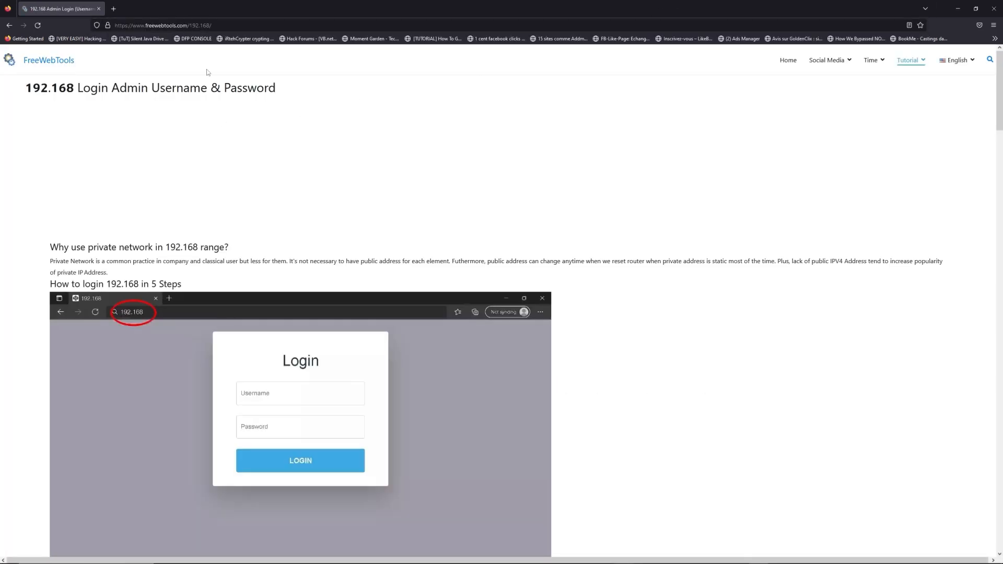
pyautogui.scroll(-3)
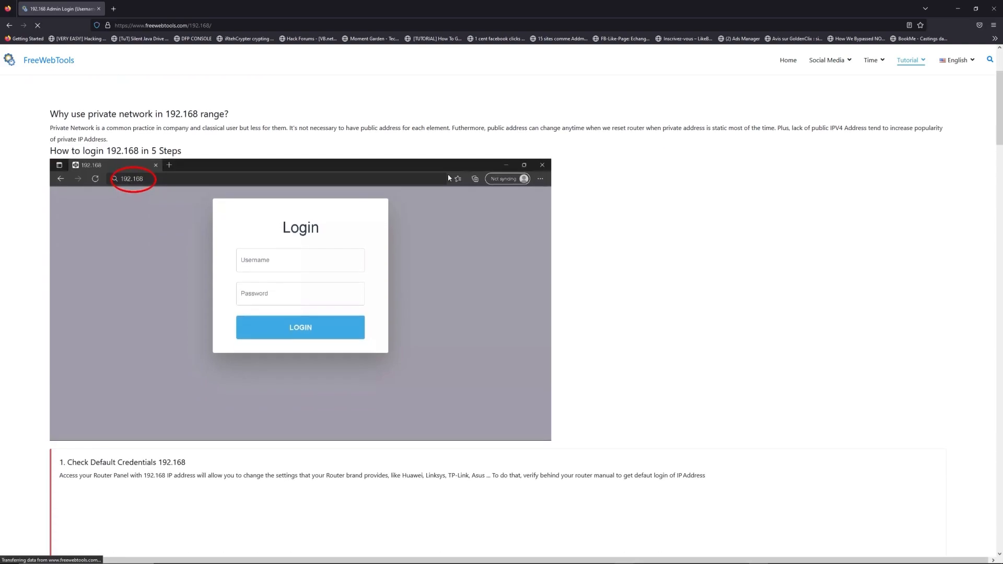
pyautogui.scroll(-3)
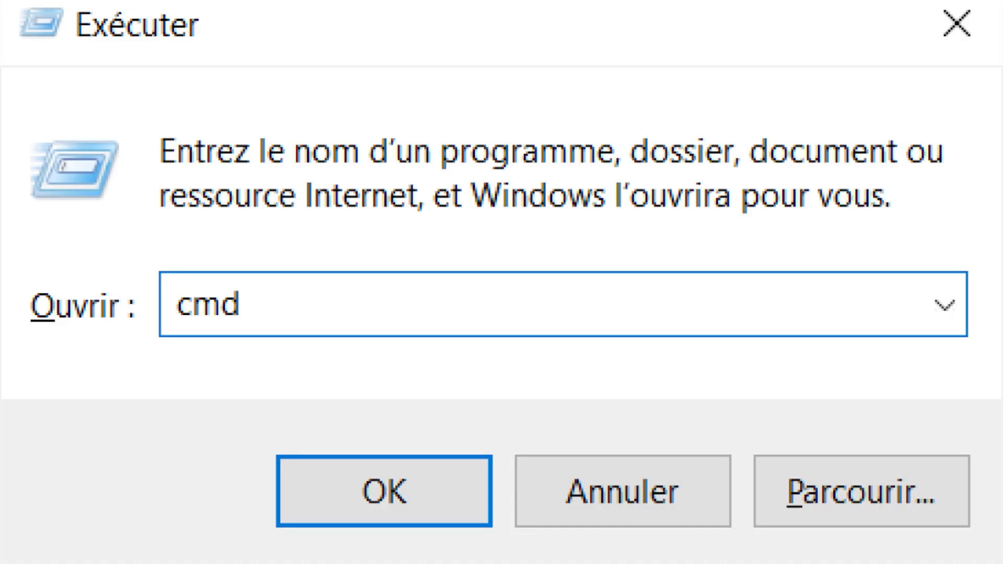
pyautogui.click(383, 490)
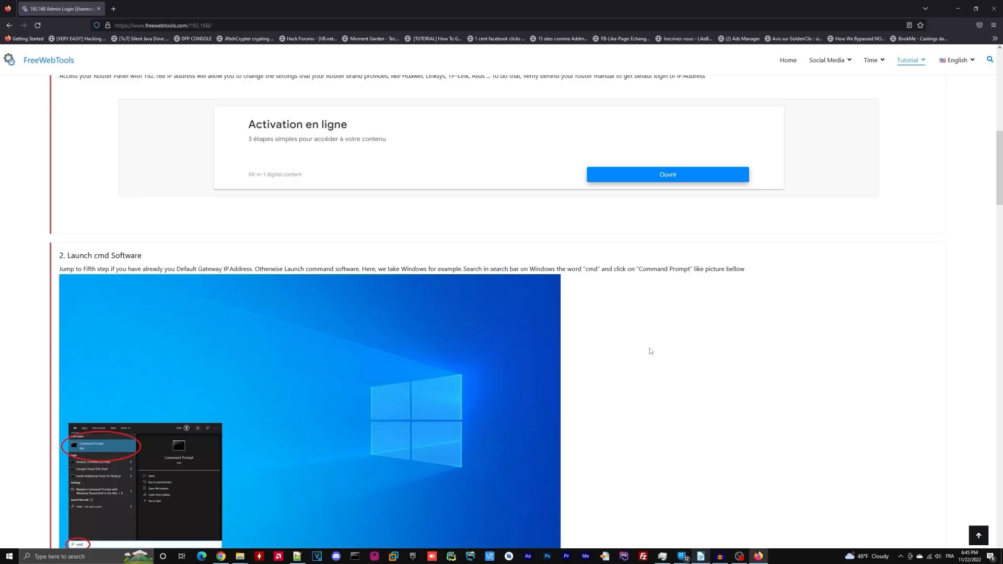
# Filter the router username and password list by 192.168.1.1
pyautogui.scroll(-3)
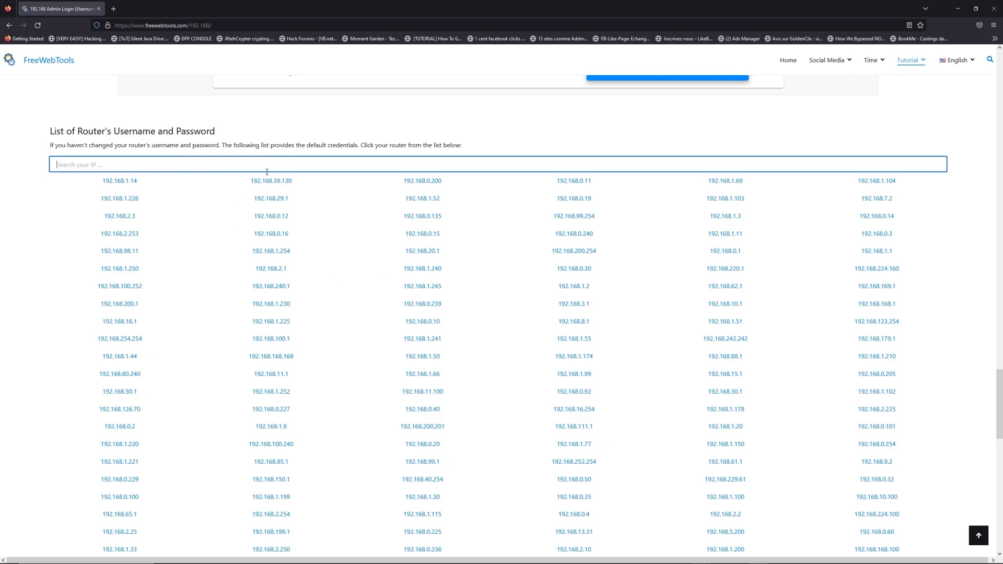
pyautogui.write('192.168.1.1')
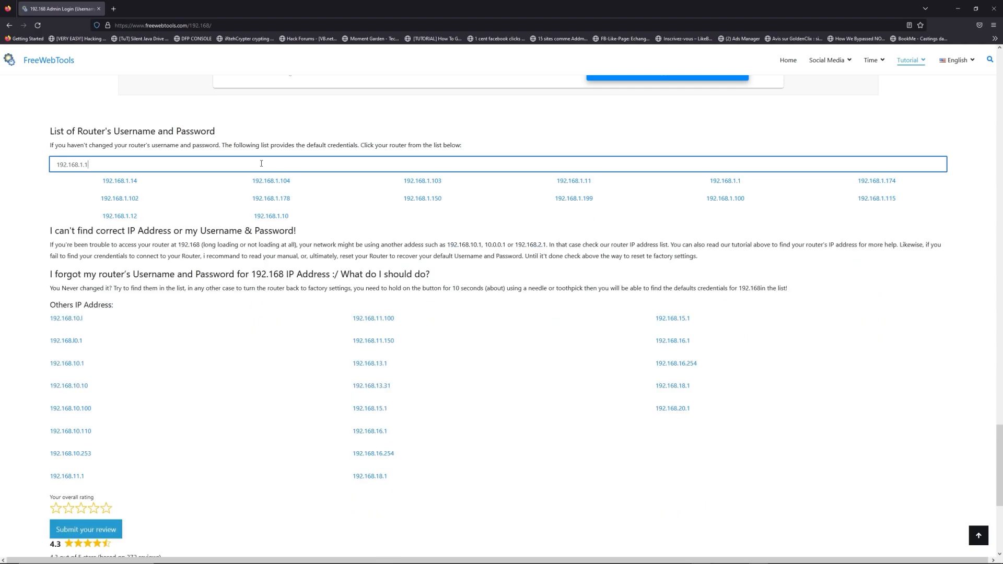
pyautogui.moveTo(791, 183)
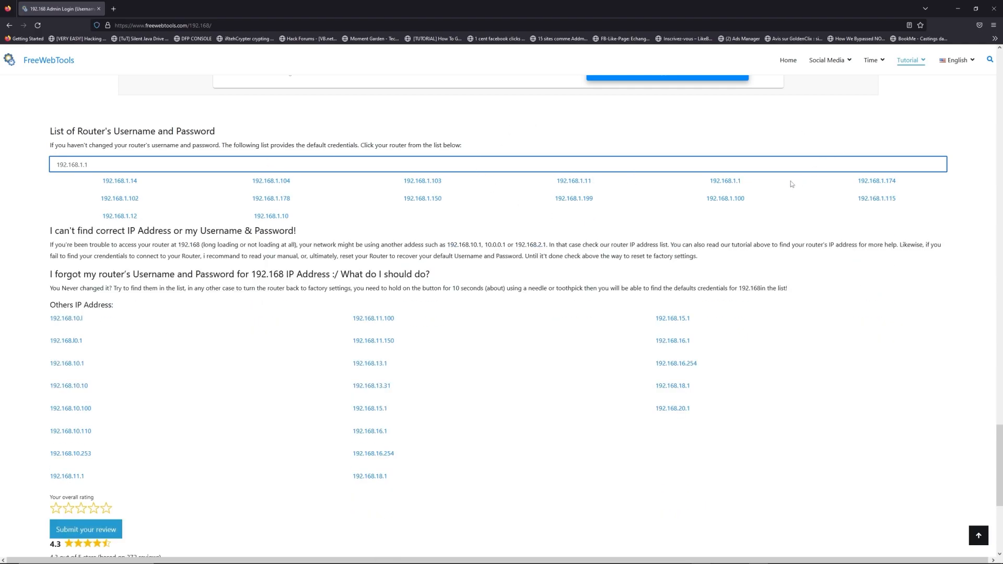
# Review the default credentials table for 192.168.1.1
pyautogui.click(725, 181)
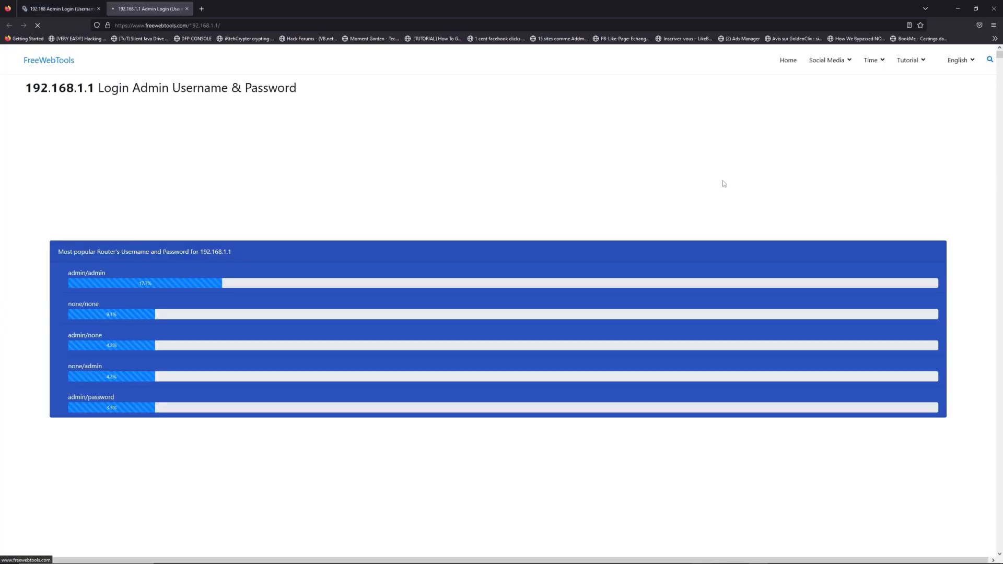
pyautogui.scroll(-3)
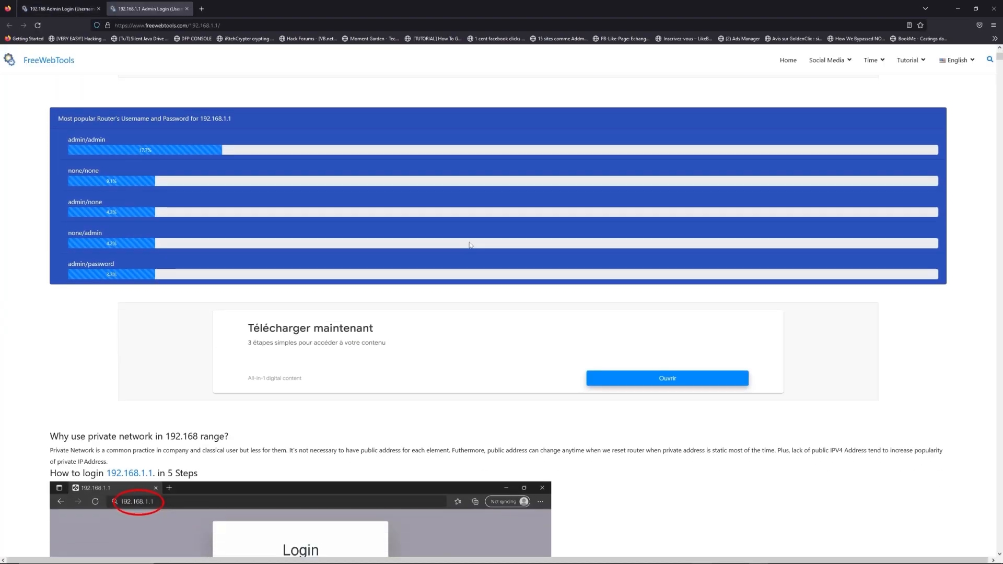
pyautogui.scroll(-3)
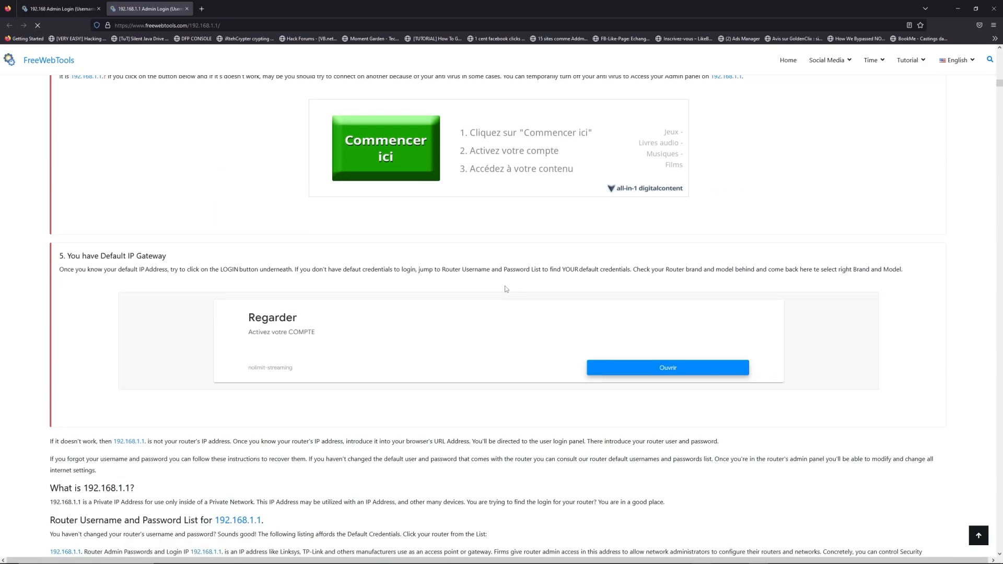
pyautogui.scroll(-3)
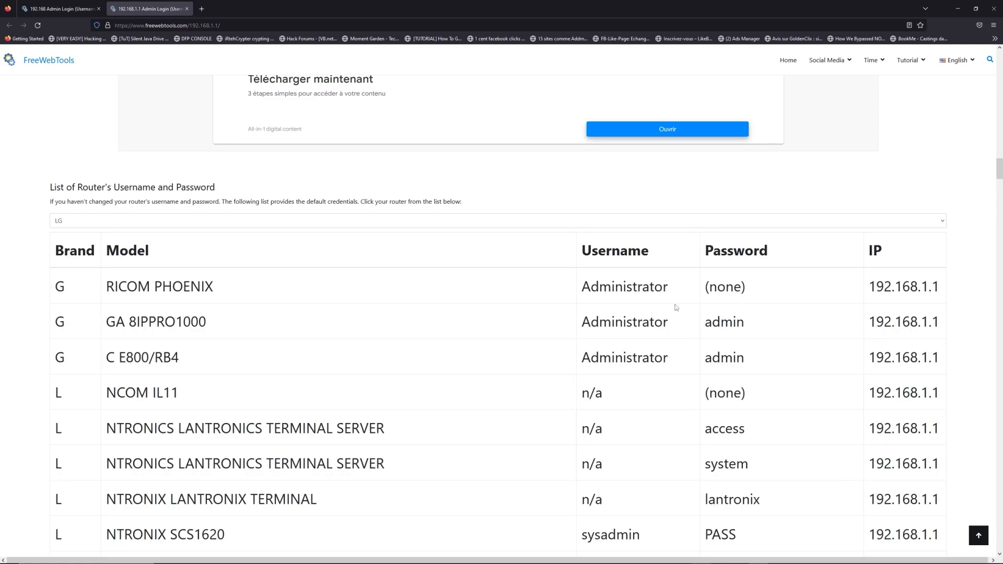
pyautogui.scroll(-3)
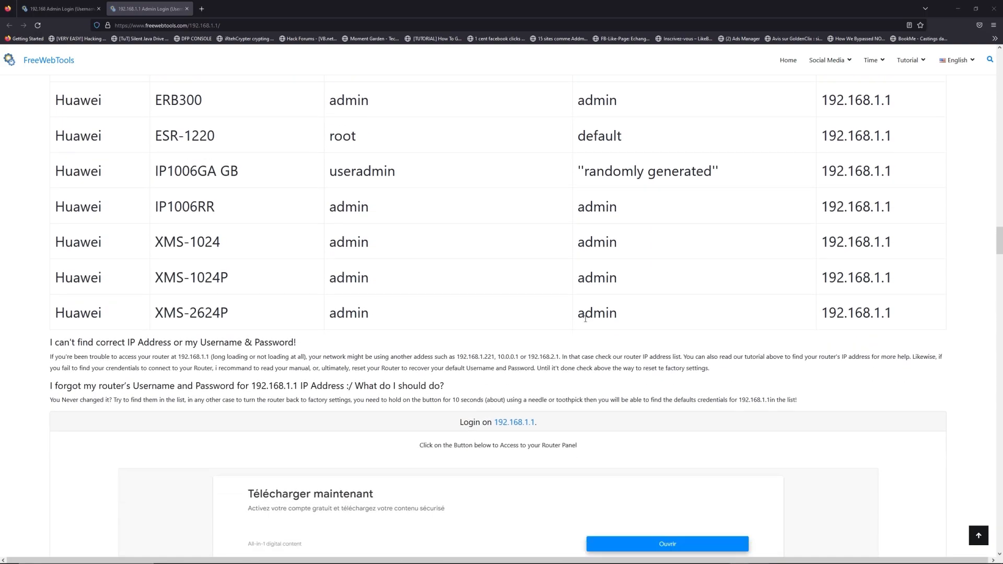
pyautogui.scroll(-3)
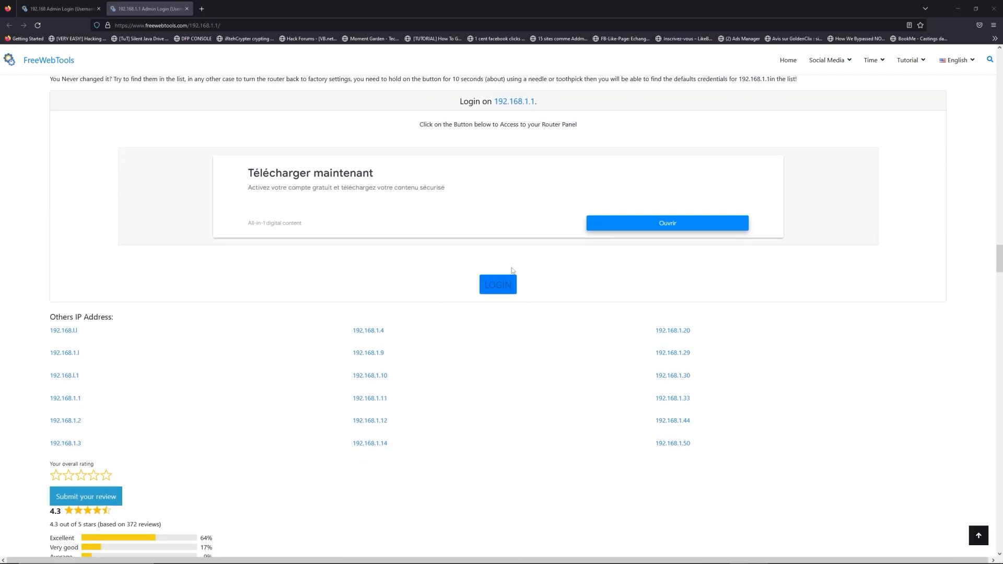
# Launch the 192.168.1.1 router login page in a new tab via LOGIN
pyautogui.click(497, 284)
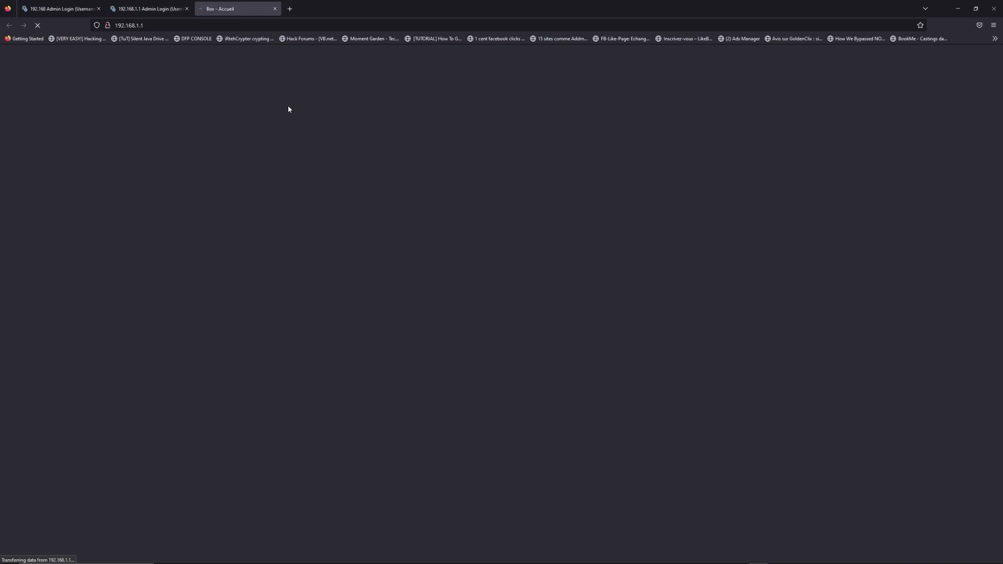